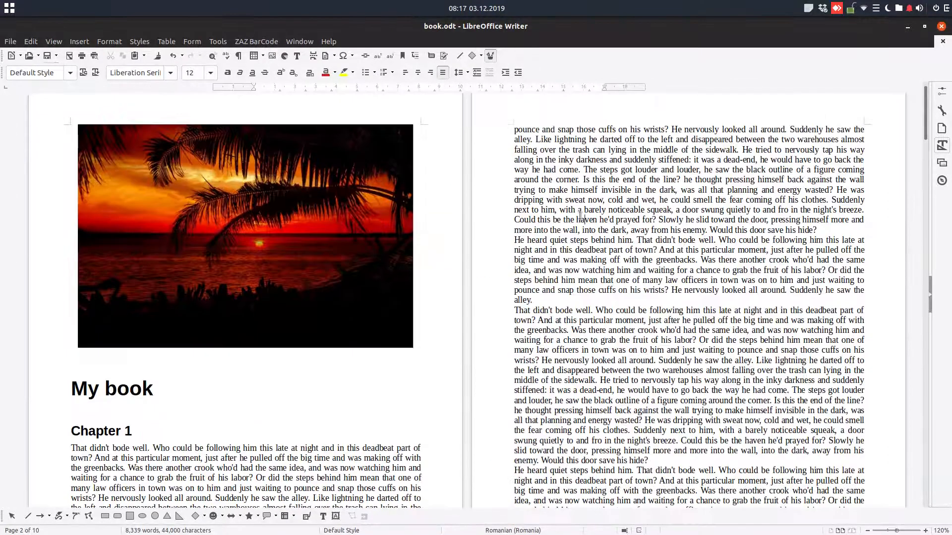
# Step: Open the Export as EPUB dialog for book.odt from the File menu
pyautogui.scroll(-3)
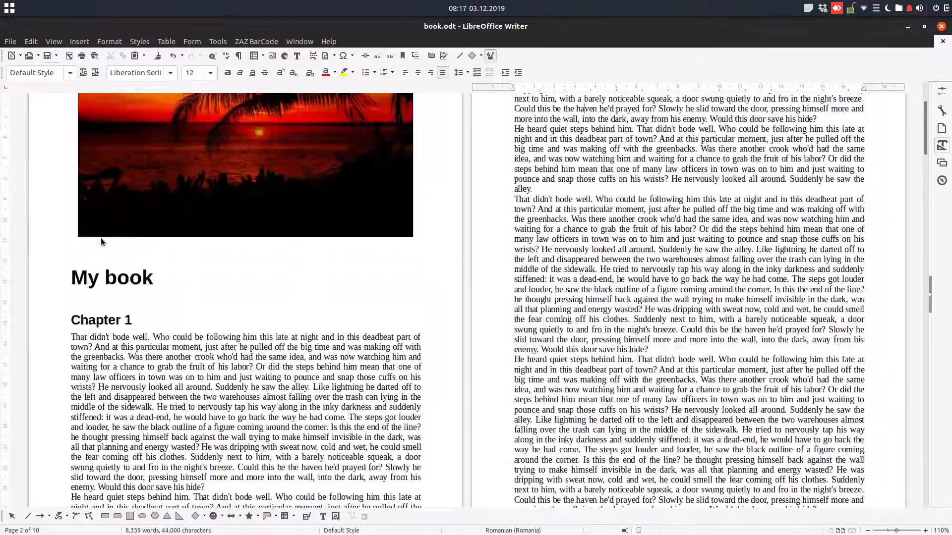
pyautogui.scroll(-3)
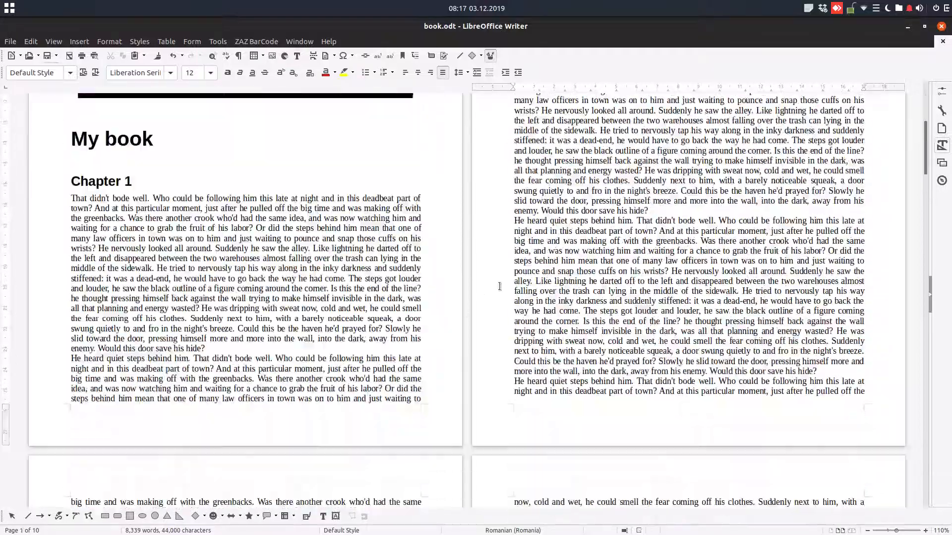
pyautogui.scroll(-3)
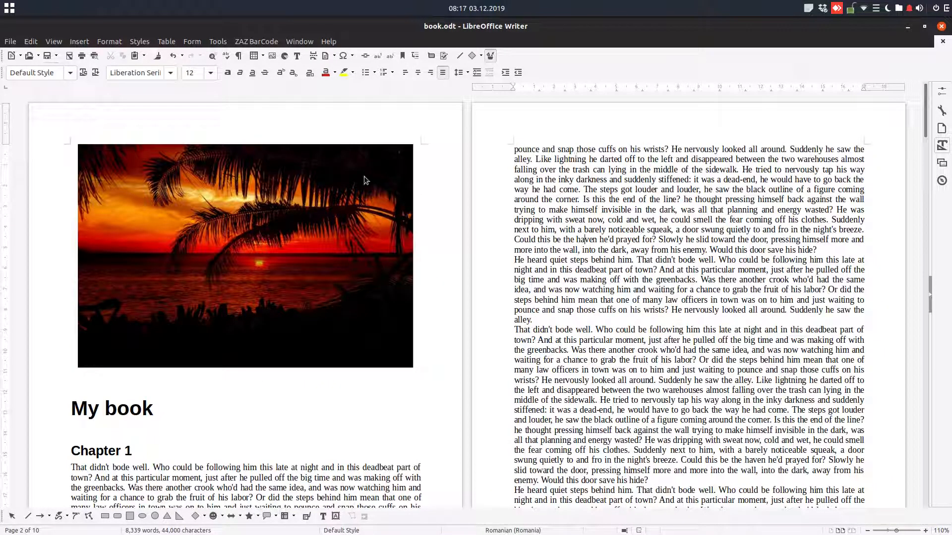
pyautogui.click(10, 41)
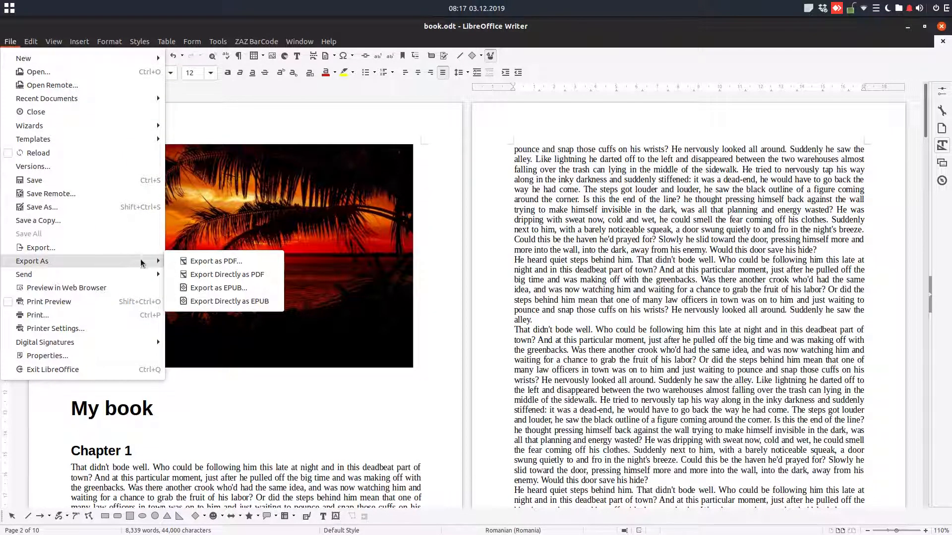
pyautogui.moveTo(204, 288)
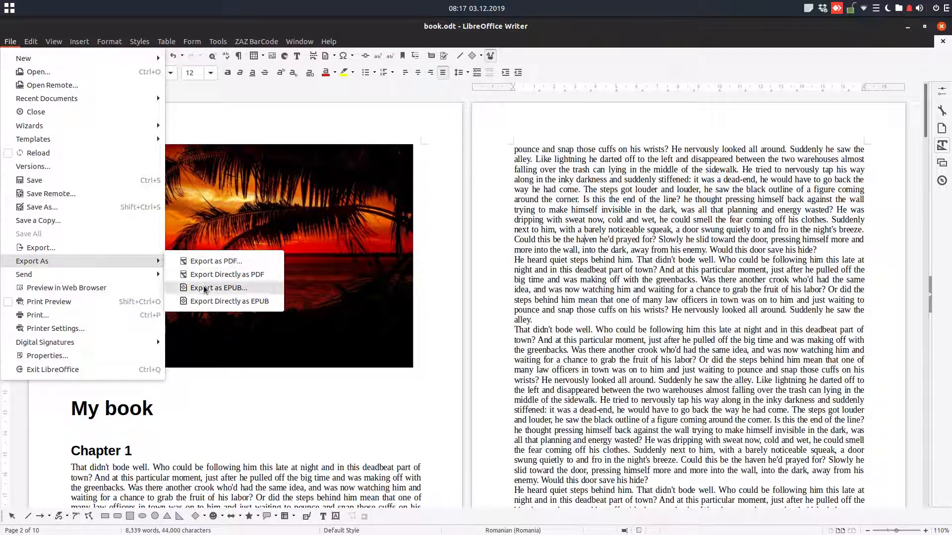
pyautogui.click(218, 287)
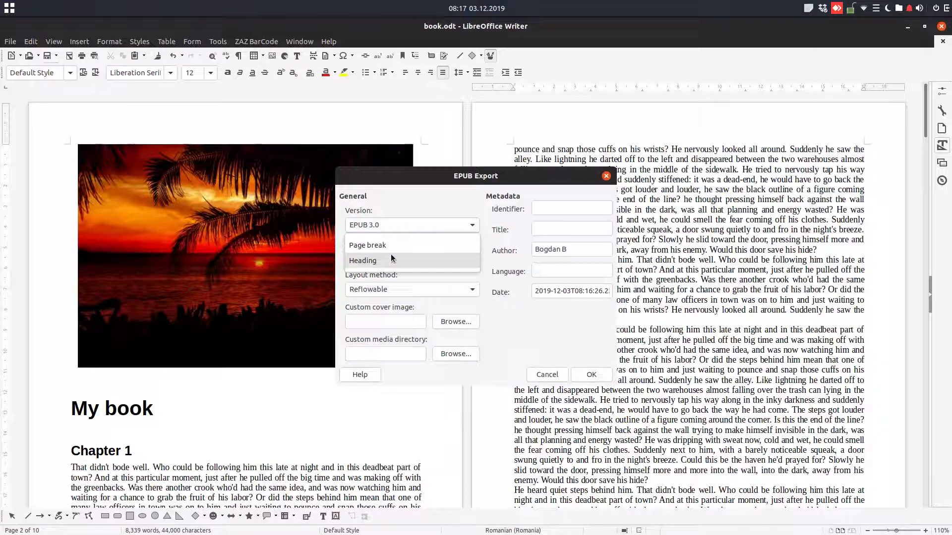
# Step: Set the EPUB split method to Heading and choose a custom cover image file
pyautogui.click(363, 260)
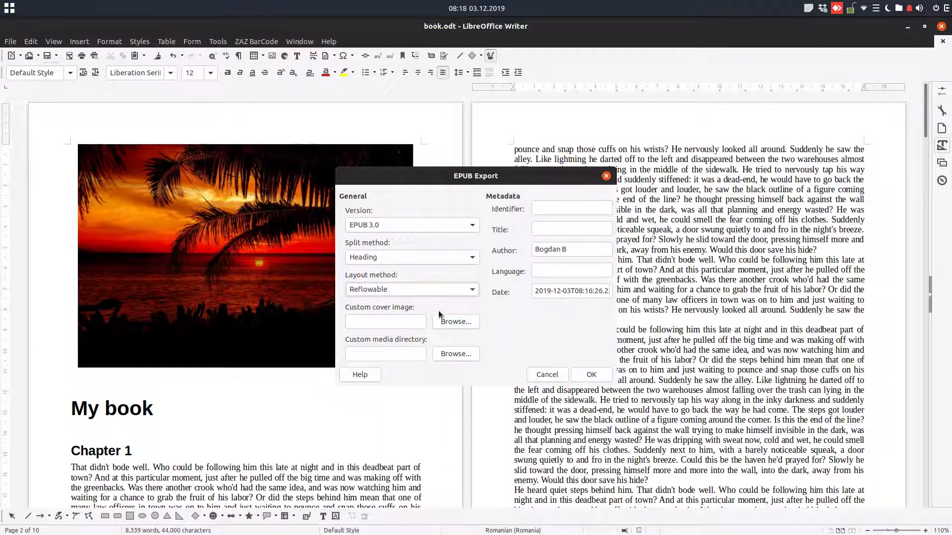
pyautogui.click(455, 322)
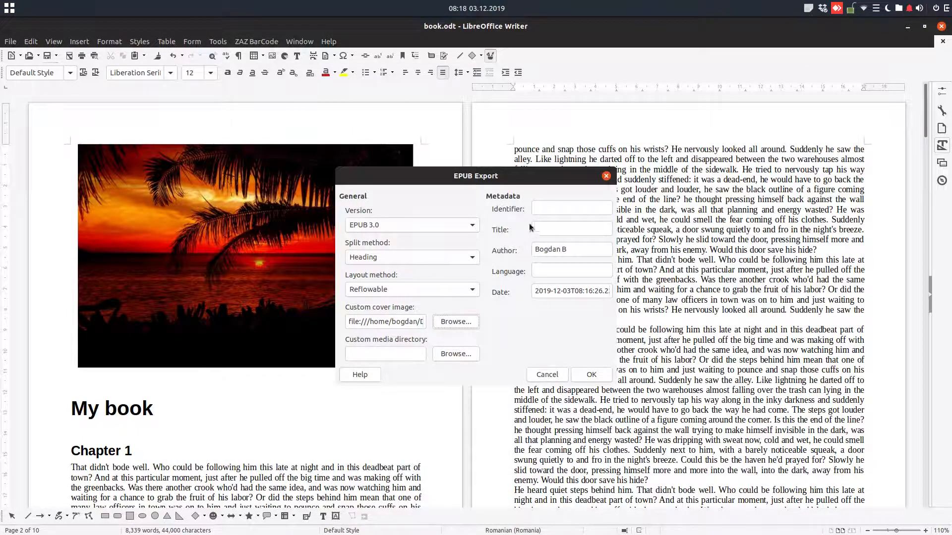
pyautogui.click(571, 208)
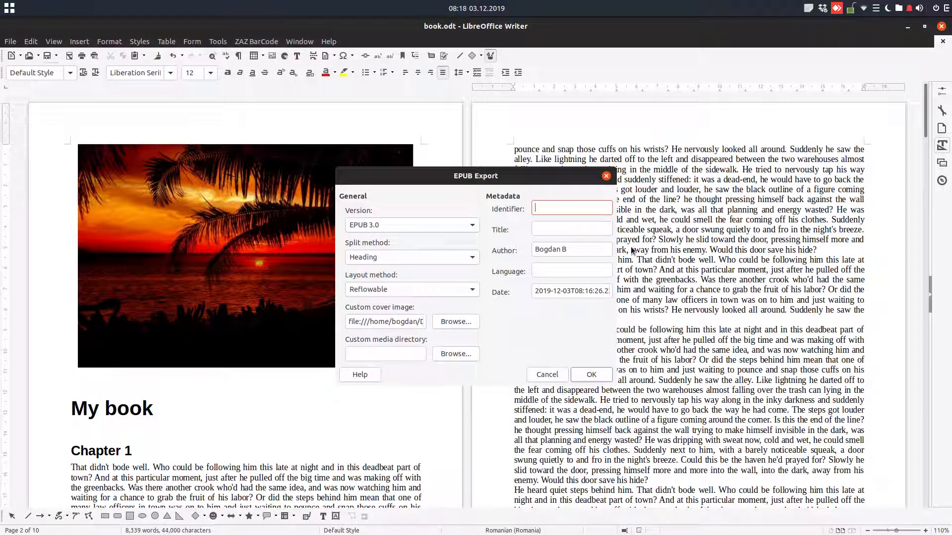
# Step: Enter EPUB metadata: identifier 0505, title 'My book', language en
pyautogui.write('0505')
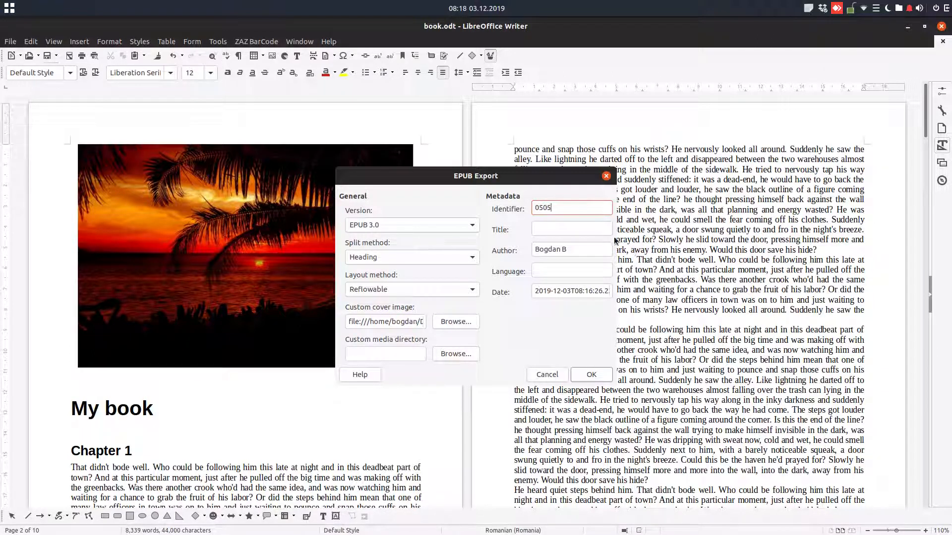
pyautogui.click(571, 229)
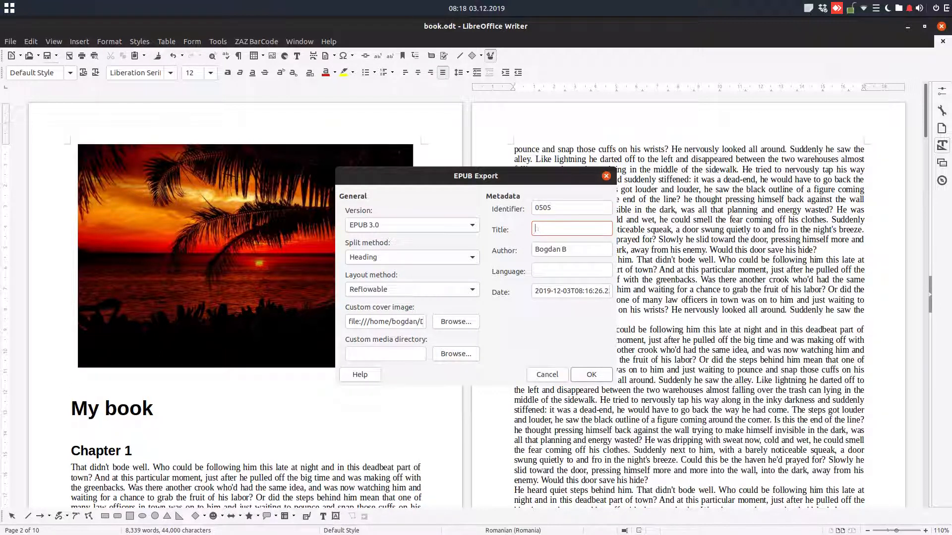
pyautogui.write('My book')
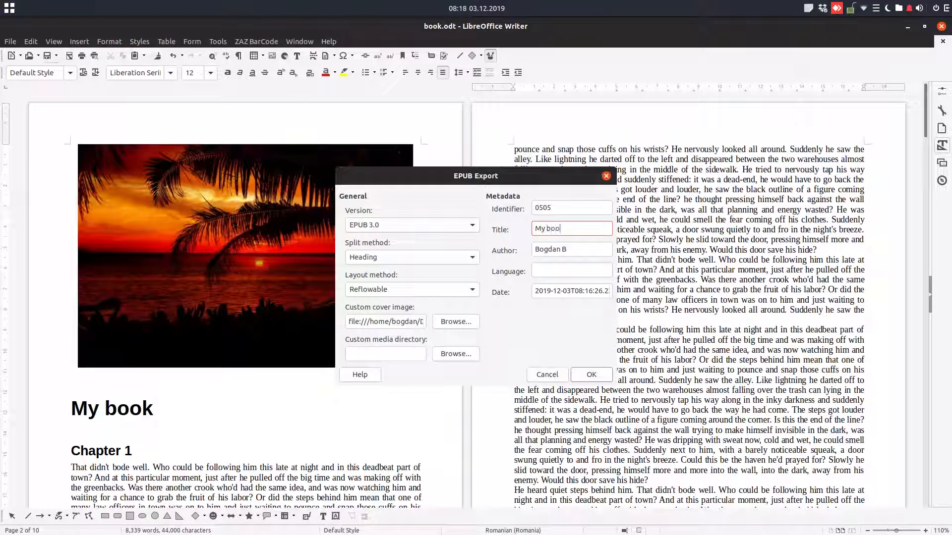
pyautogui.write('en')
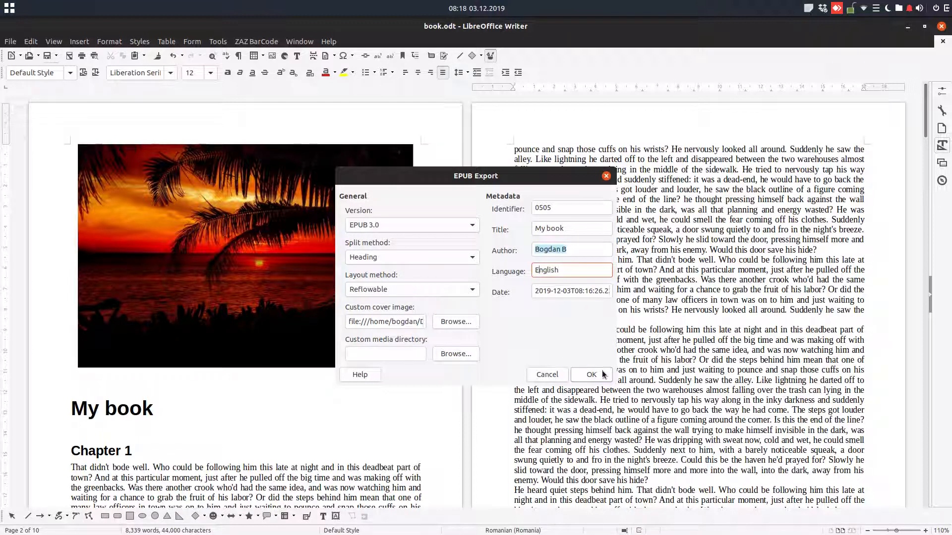
# Step: Accept the export settings and save the file as 'My book.epub' with EPUB type
pyautogui.click(592, 375)
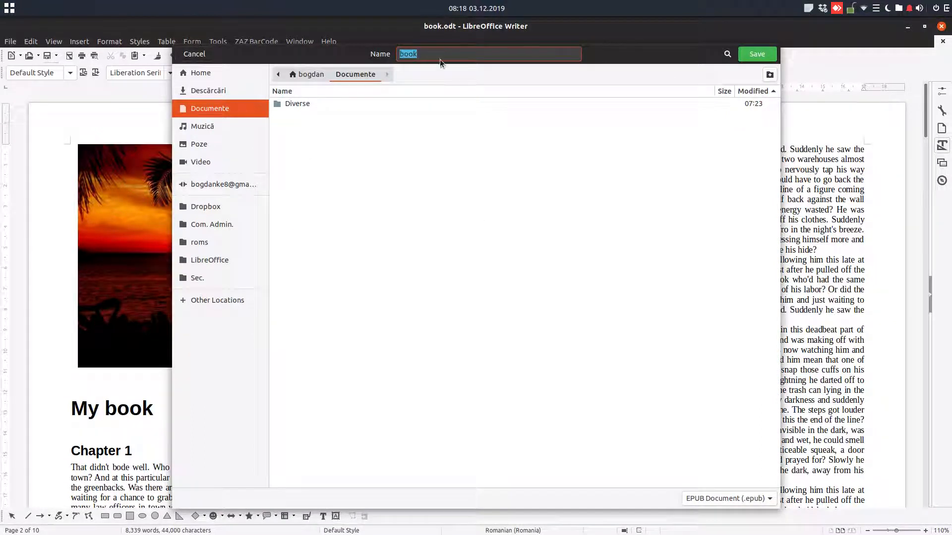
pyautogui.write('My book')
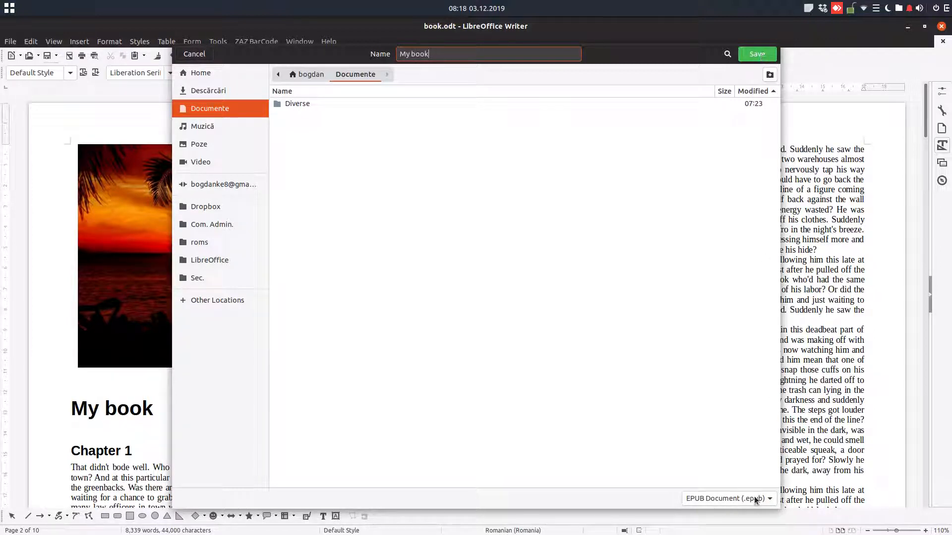
pyautogui.click(756, 55)
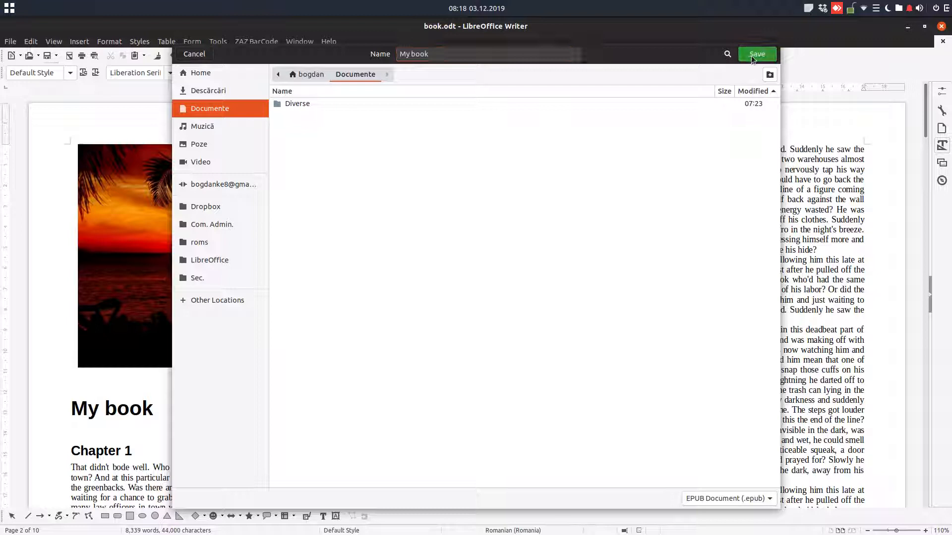
pyautogui.click(757, 53)
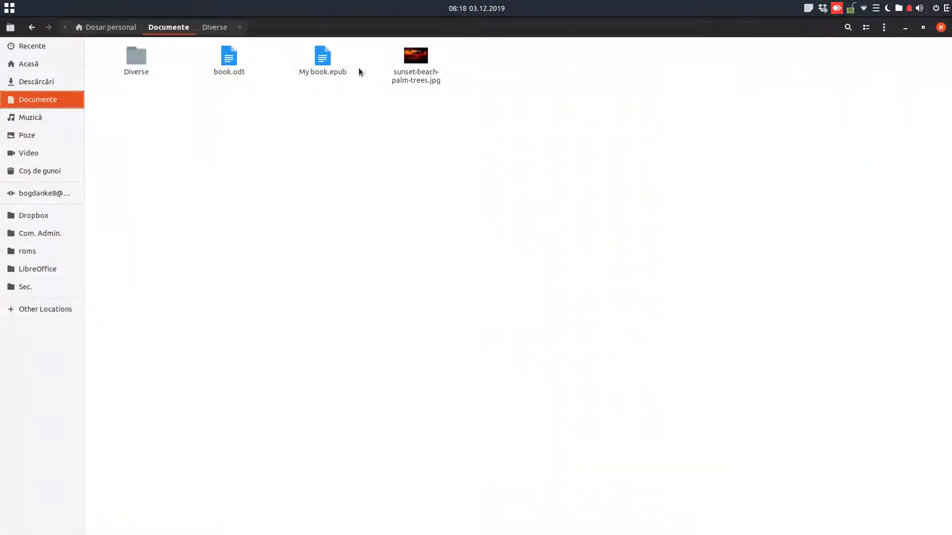
# Step: Select My book.epub in Files and bring up its Open With options
pyautogui.click(322, 57)
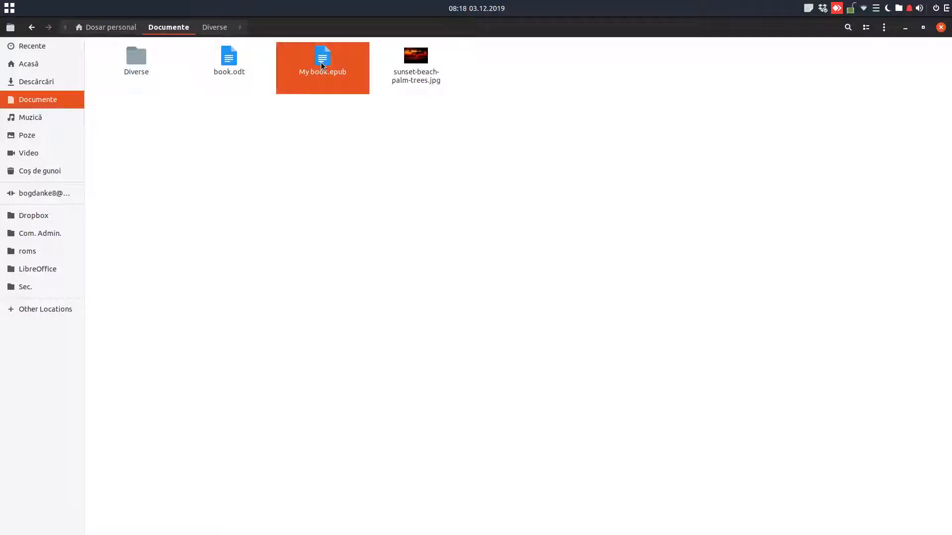
pyautogui.rightClick(322, 64)
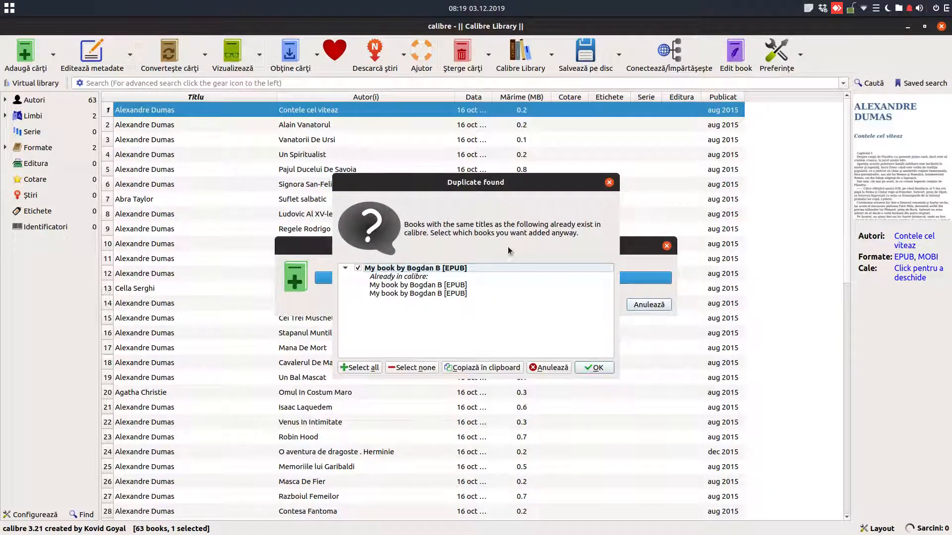
# Step: Add My book to calibre despite the duplicate warning and view it
pyautogui.click(594, 367)
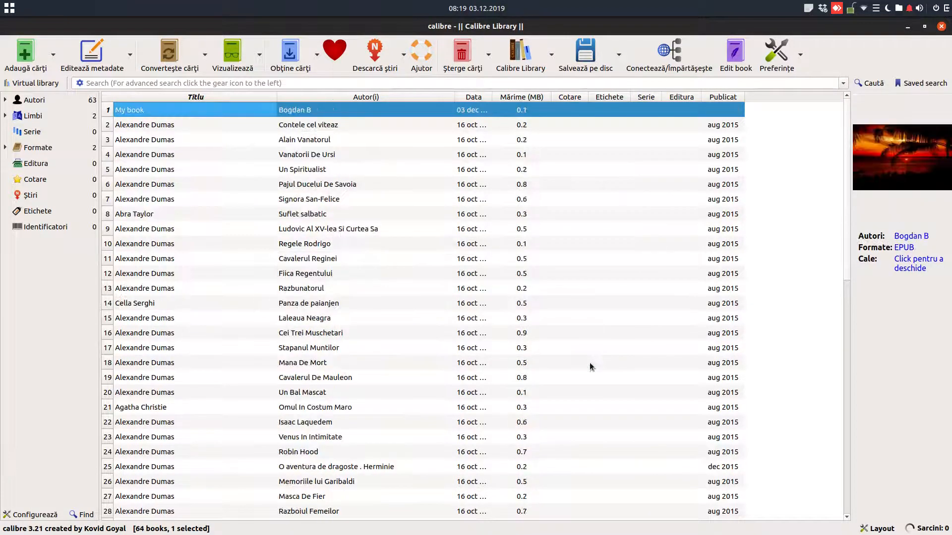
pyautogui.moveTo(233, 52)
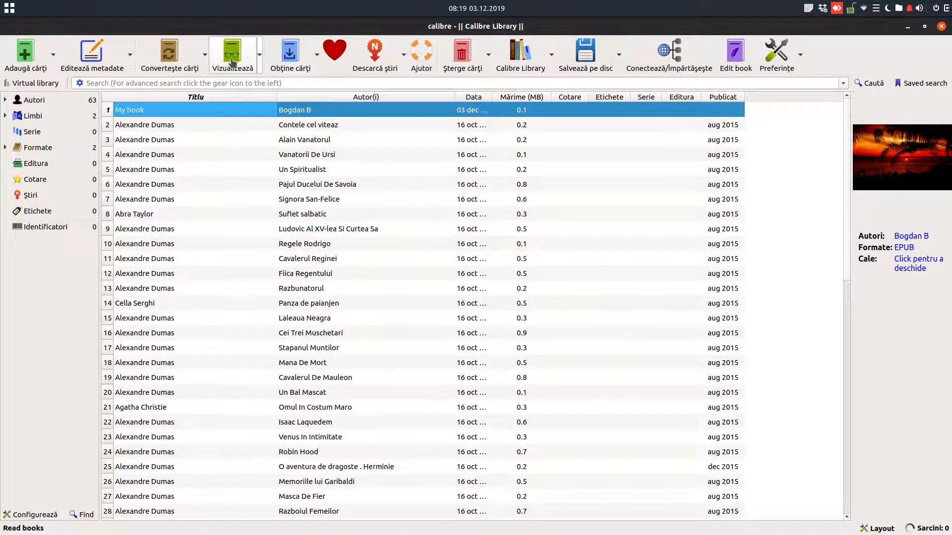
pyautogui.click(235, 49)
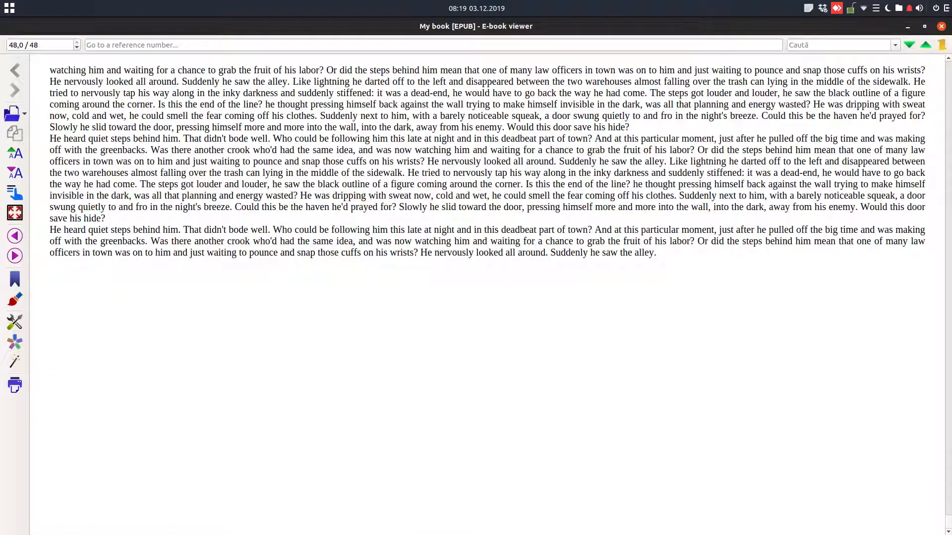
# Step: Close the calibre e-book viewer and open My book.epub with Bookworm
pyautogui.click(941, 26)
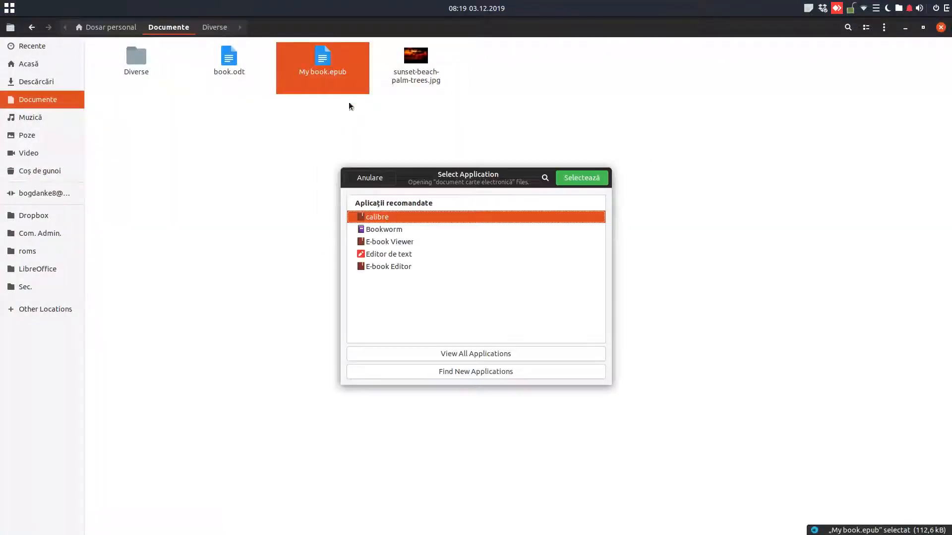
pyautogui.click(384, 229)
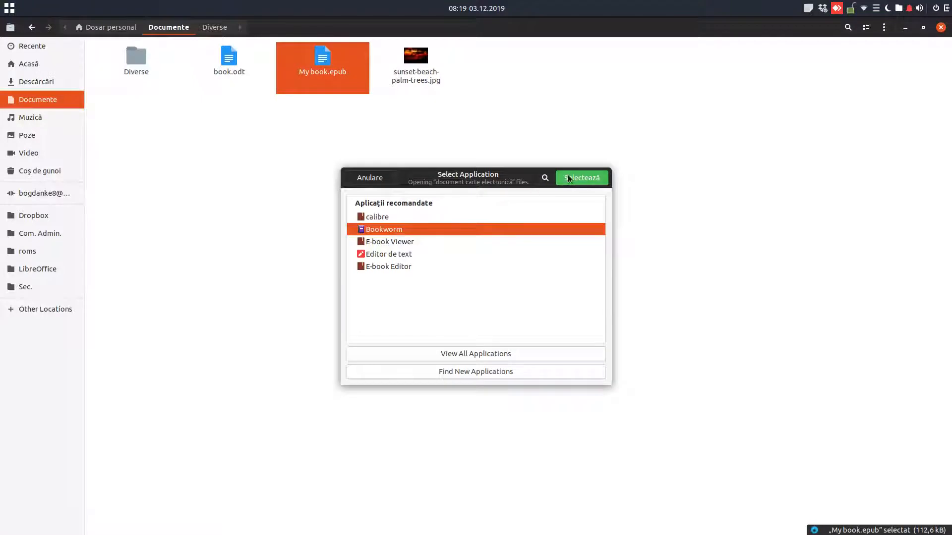
pyautogui.click(582, 178)
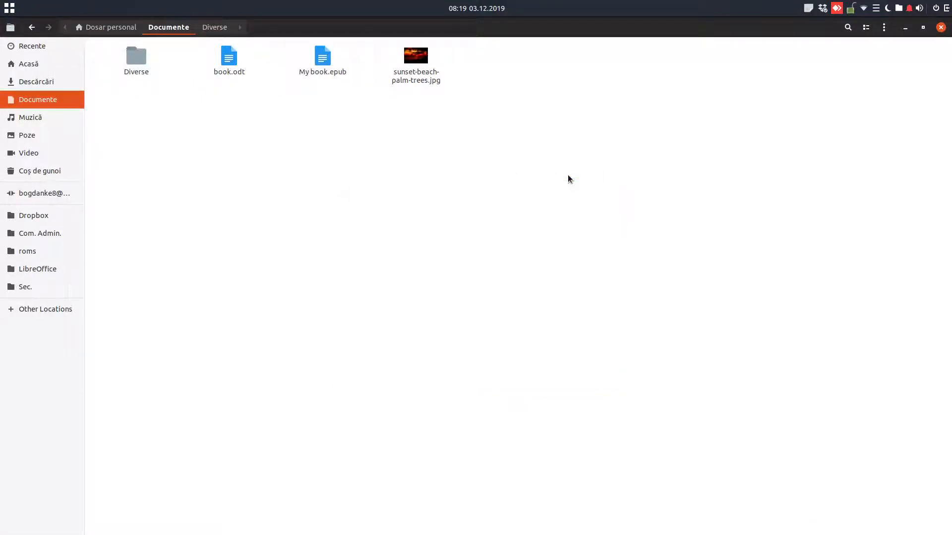
pyautogui.doubleClick(323, 56)
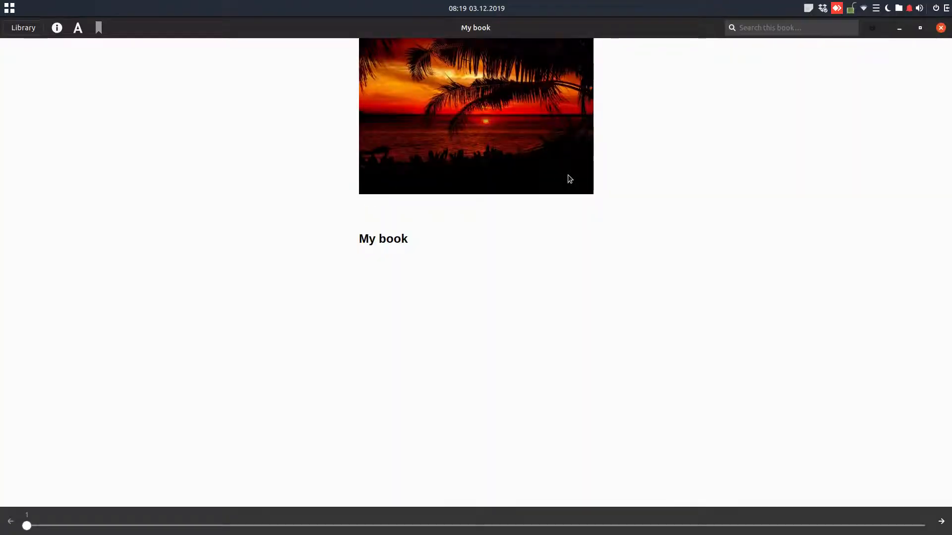
# Step: Page past the cover to Chapter 1 and change Bookworm's reading profile
pyautogui.click(940, 521)
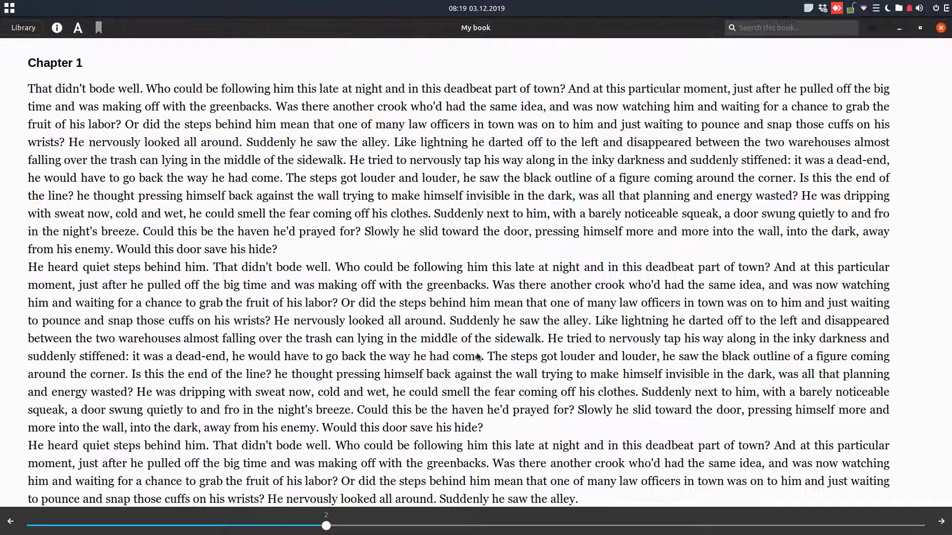
pyautogui.moveTo(117, 206)
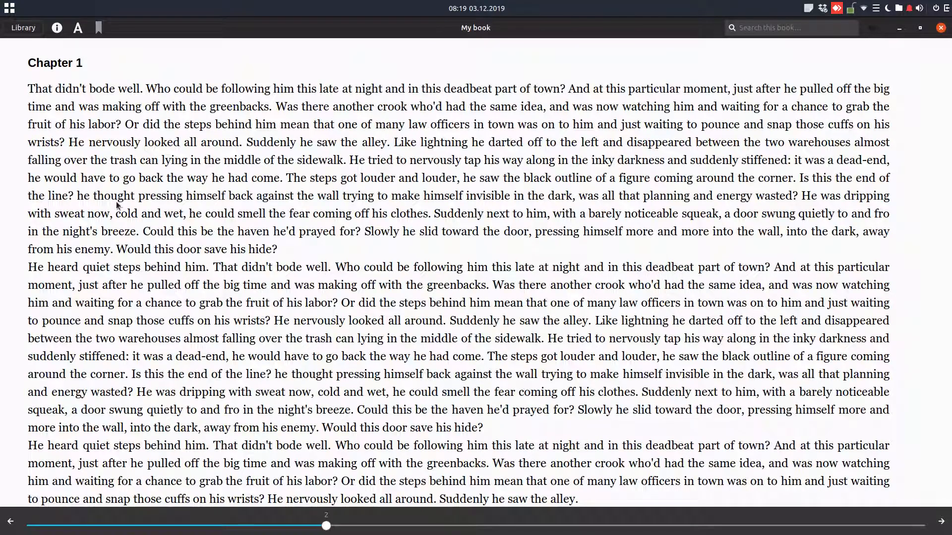
pyautogui.click(78, 27)
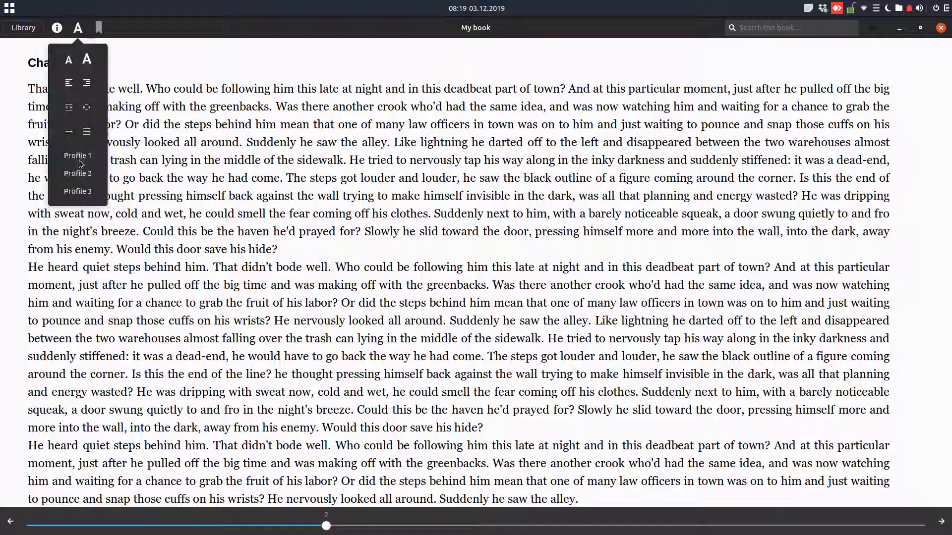
pyautogui.click(77, 27)
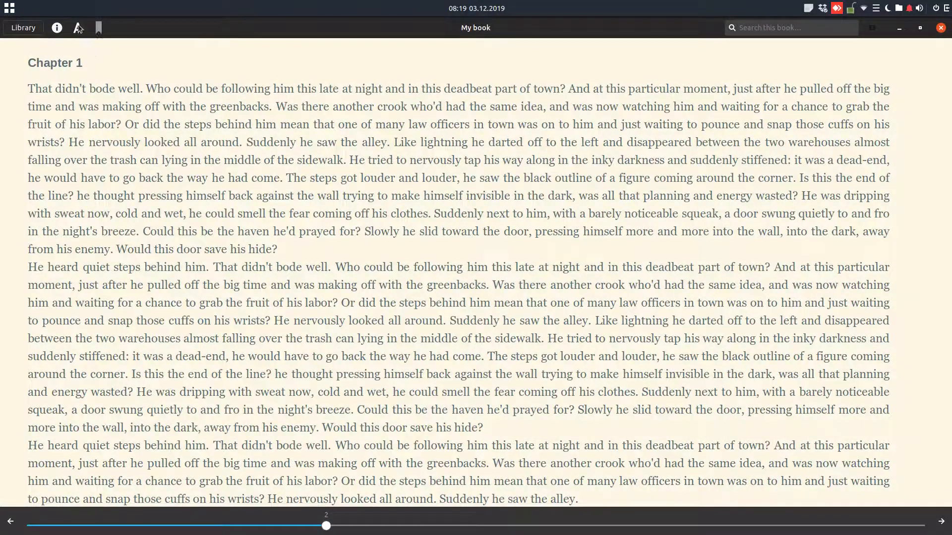
pyautogui.click(77, 27)
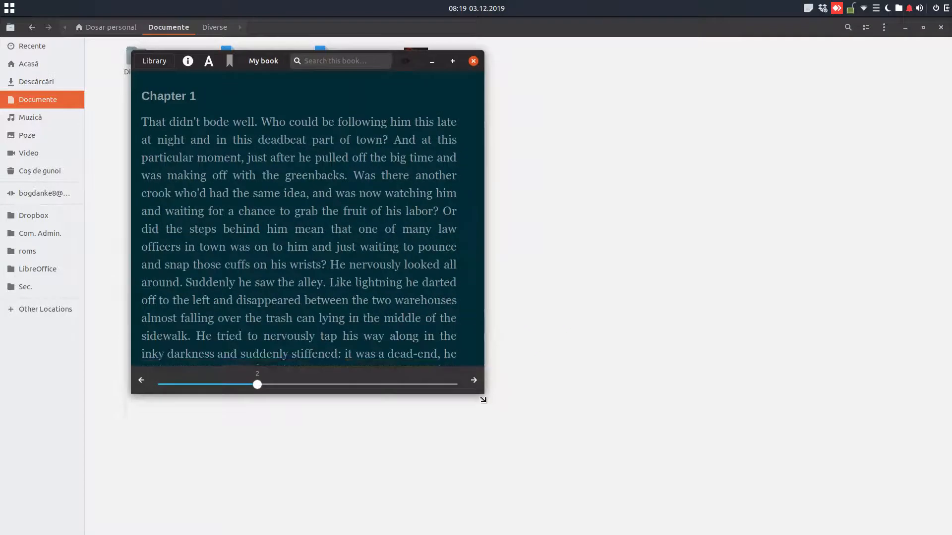
# Step: Widen the page margins, increase line spacing, and switch back to cream Profile 1
pyautogui.click(208, 61)
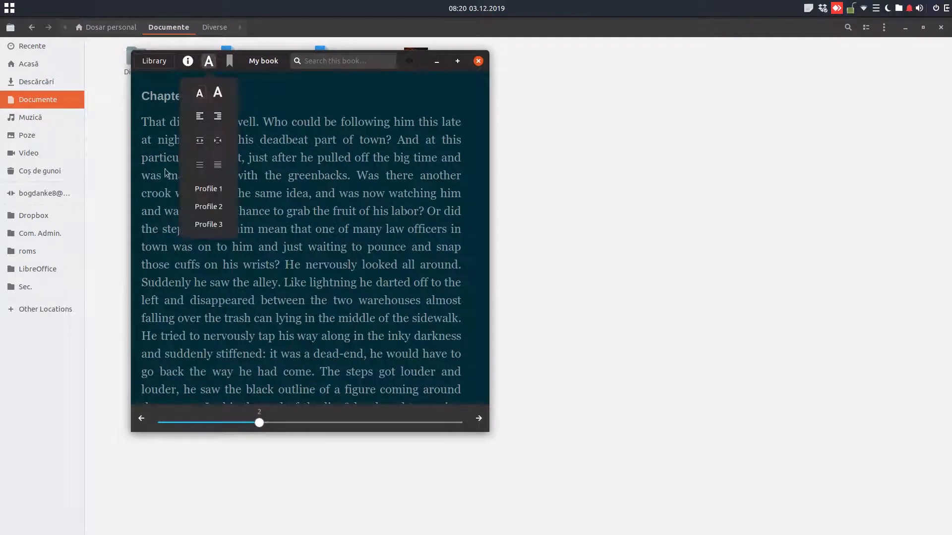
pyautogui.click(208, 61)
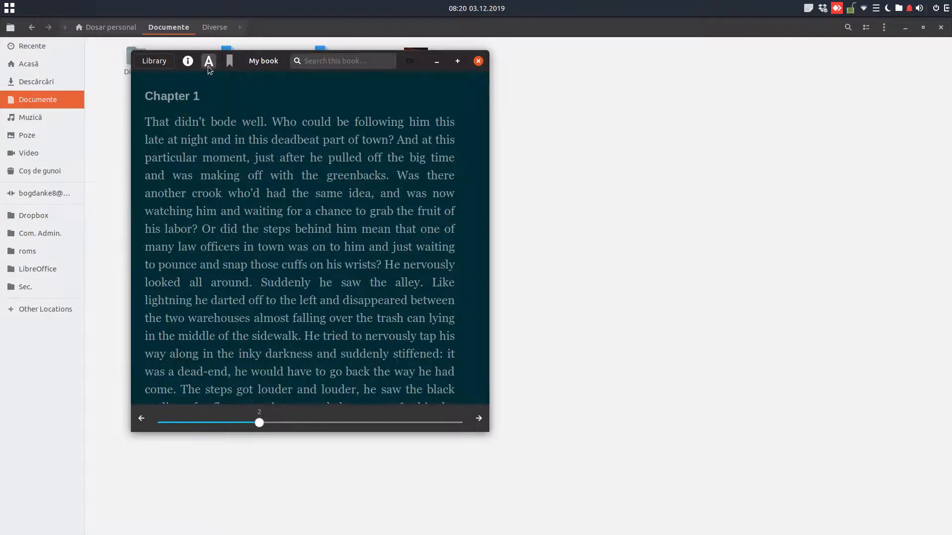
pyautogui.click(209, 61)
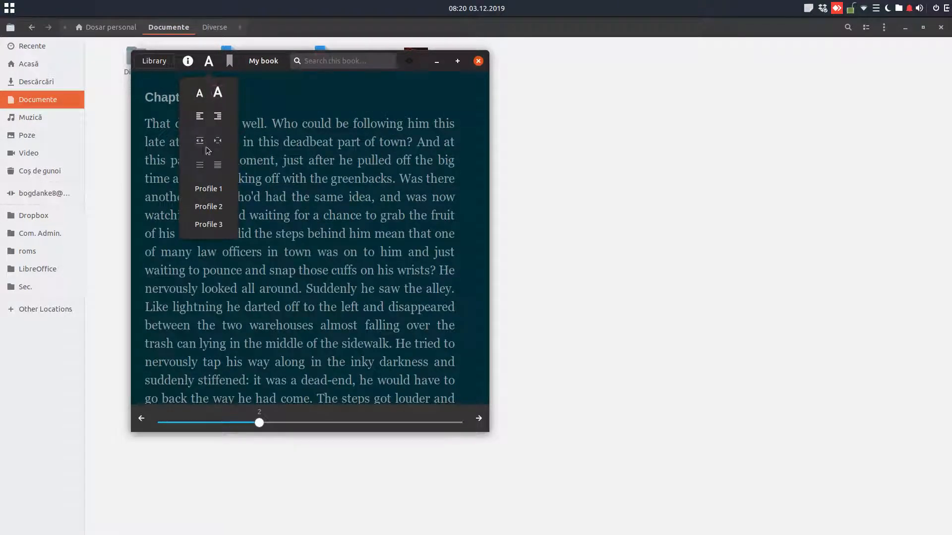
pyautogui.click(209, 61)
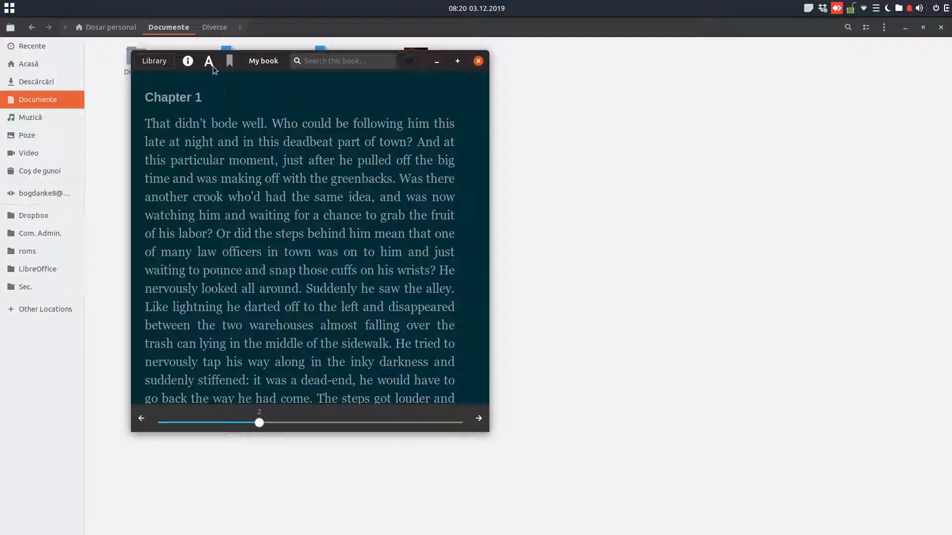
pyautogui.click(209, 61)
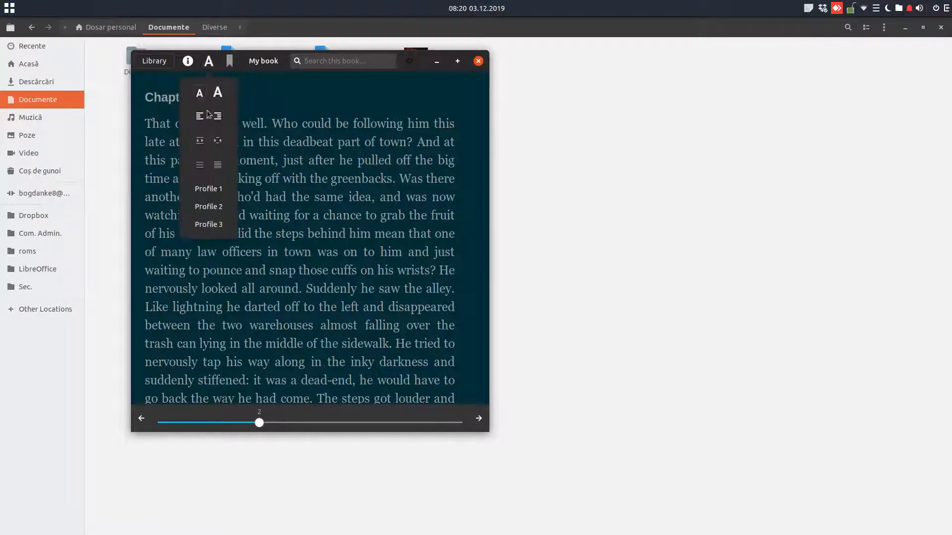
pyautogui.click(209, 61)
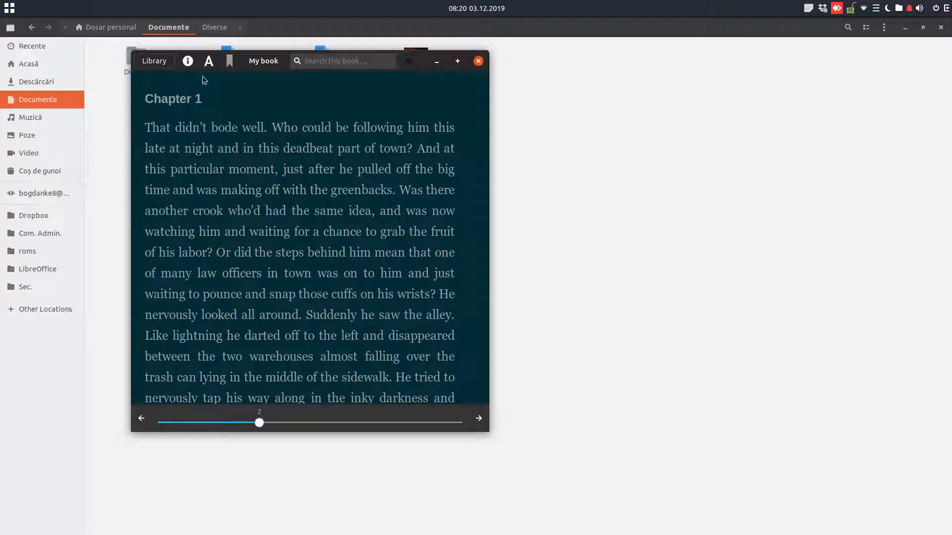
pyautogui.click(208, 61)
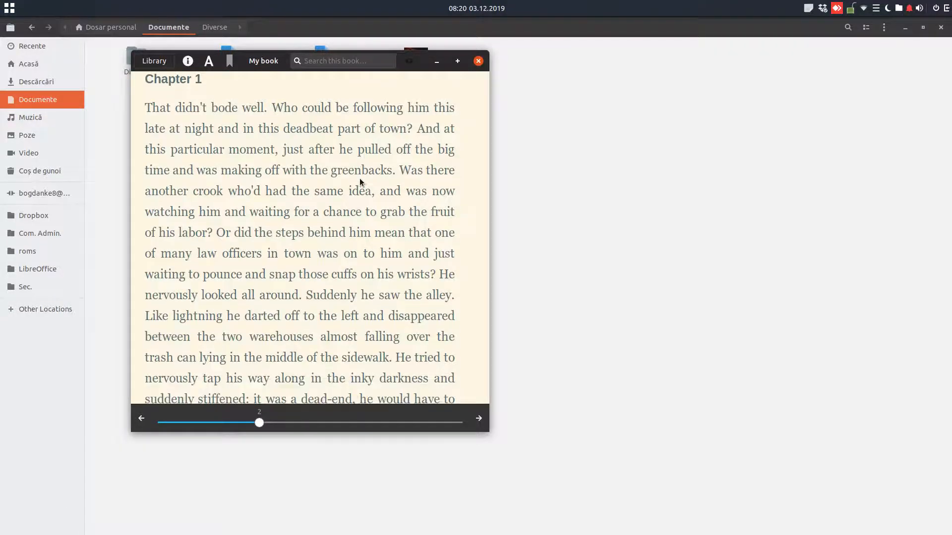
# Step: Scroll through Chapter 1, page on to Chapters 2 and 3, then close Bookworm
pyautogui.scroll(-3)
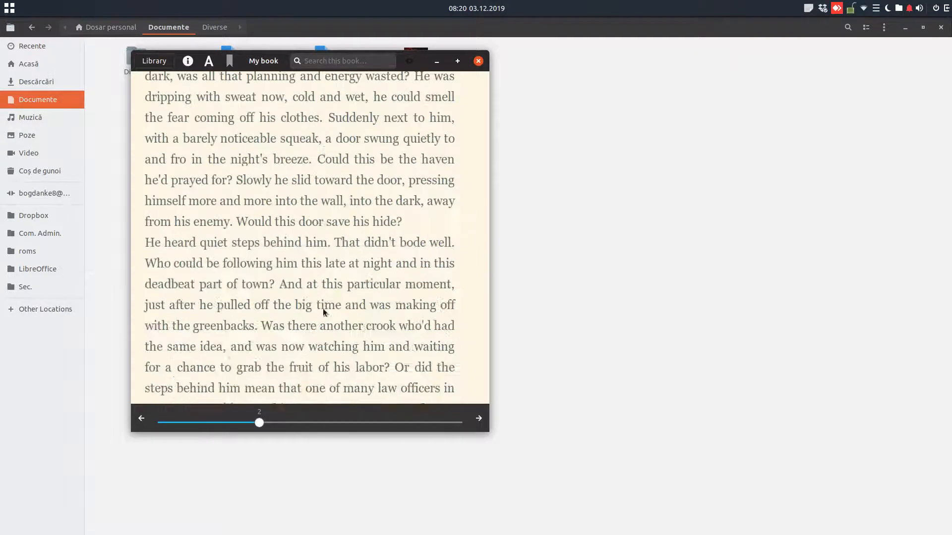
pyautogui.click(478, 417)
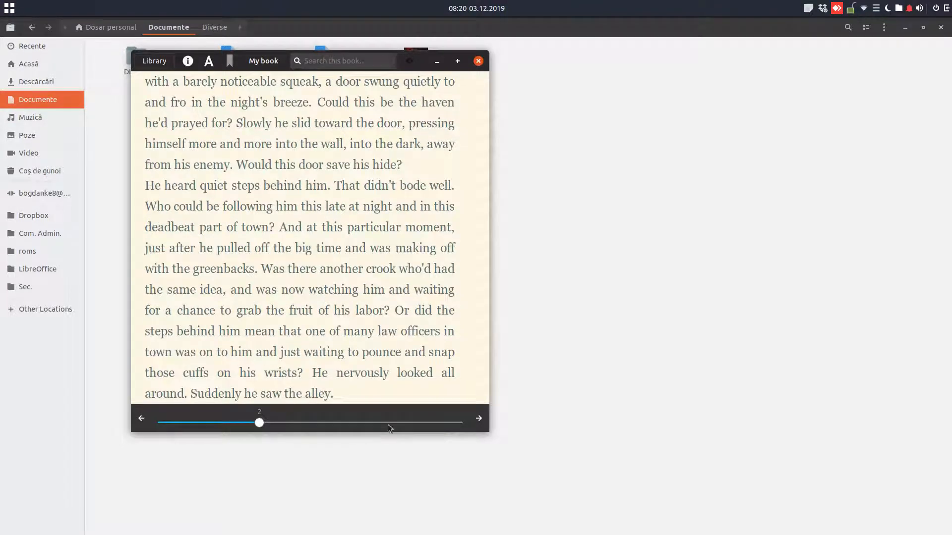
pyautogui.click(478, 418)
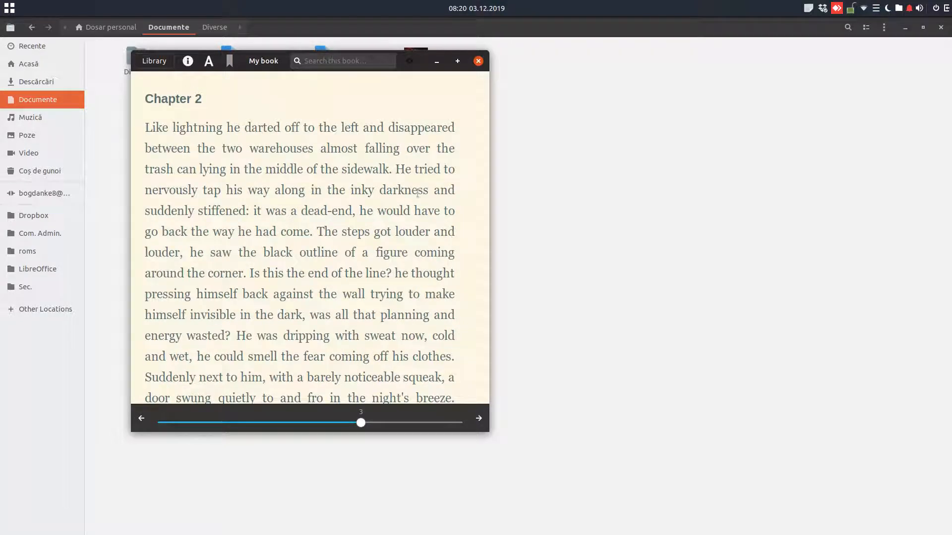
pyautogui.click(478, 418)
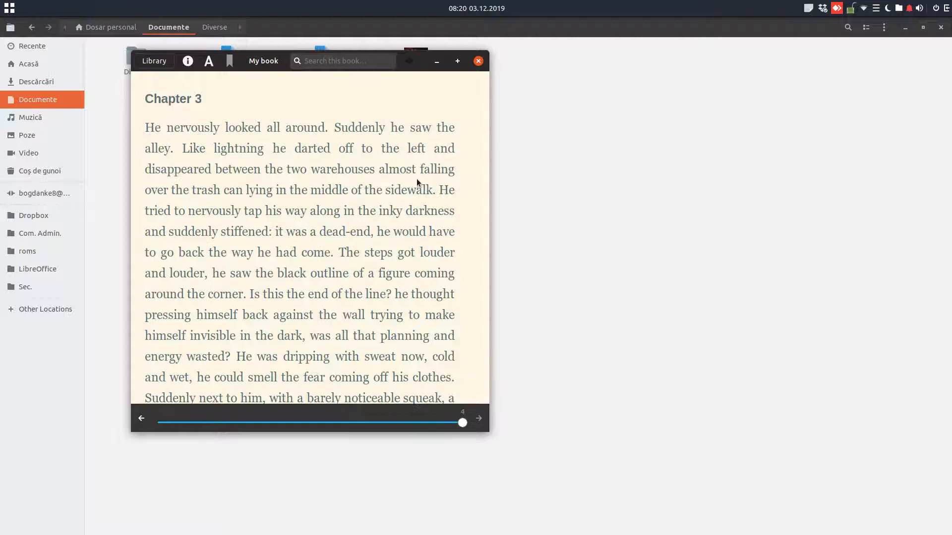
pyautogui.click(477, 61)
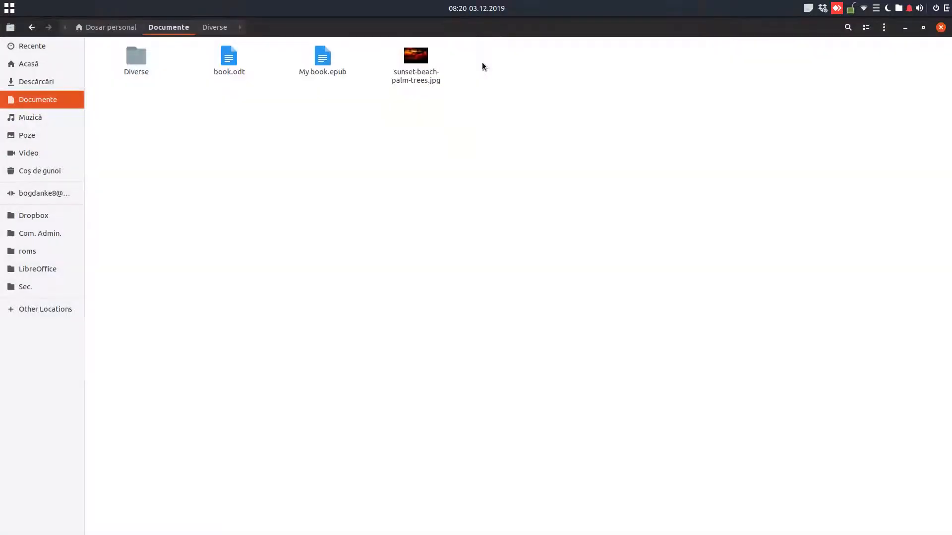